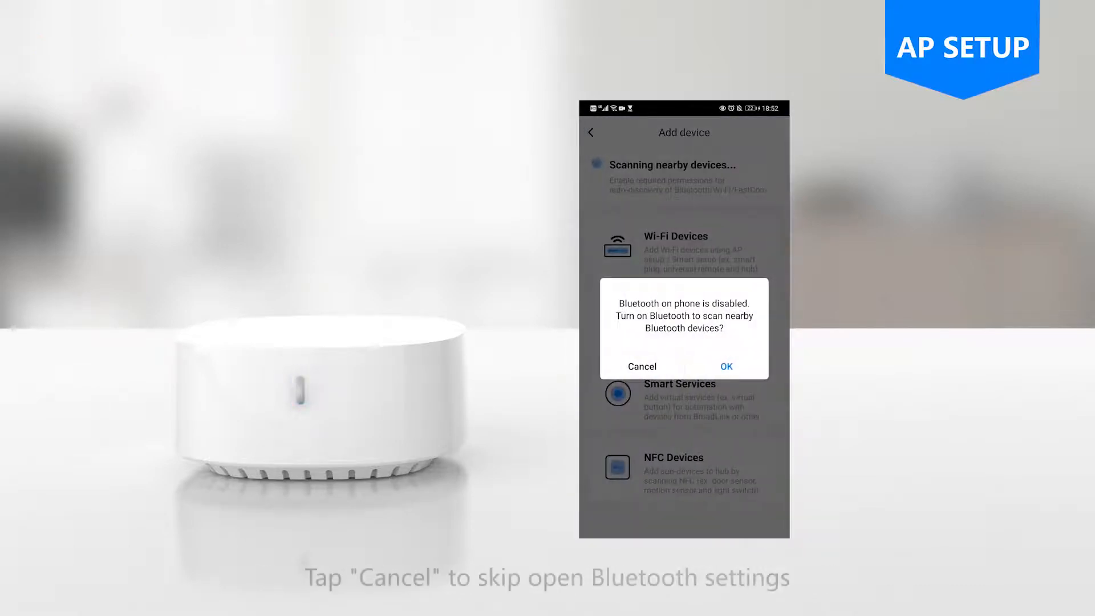
Step: Skip Bluetooth scanning and start adding a Wi-Fi device through AP setup mode
left_click(641, 366)
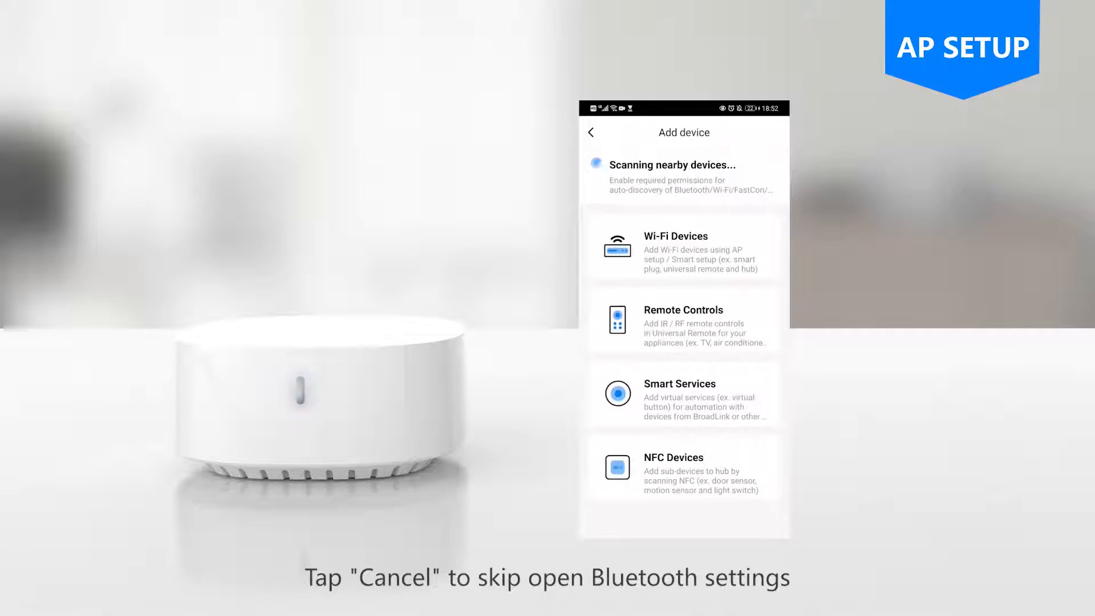
left_click(684, 247)
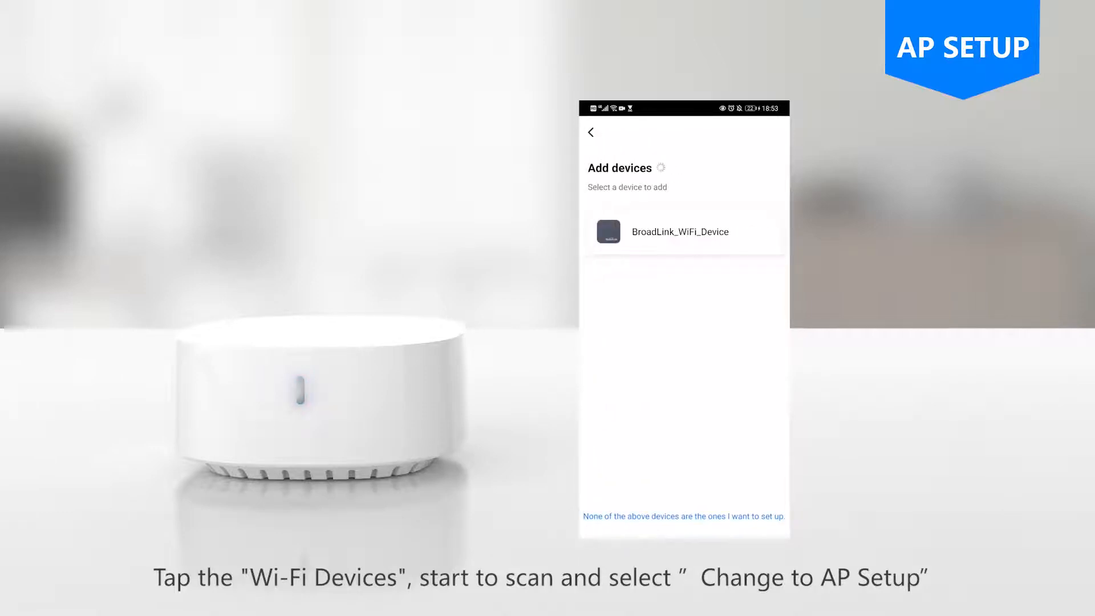
left_click(679, 231)
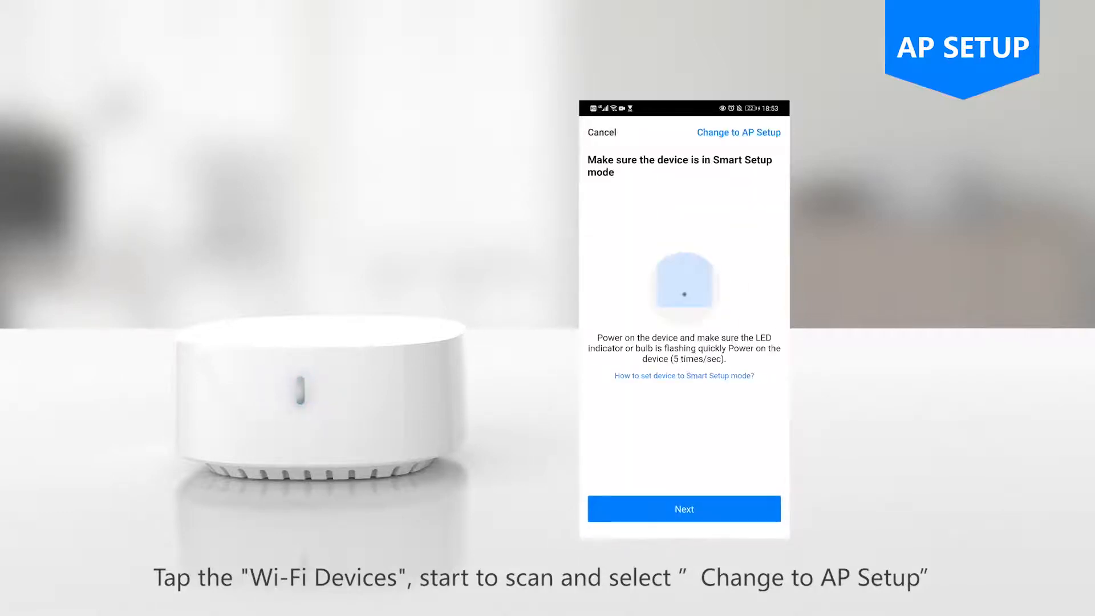
left_click(683, 508)
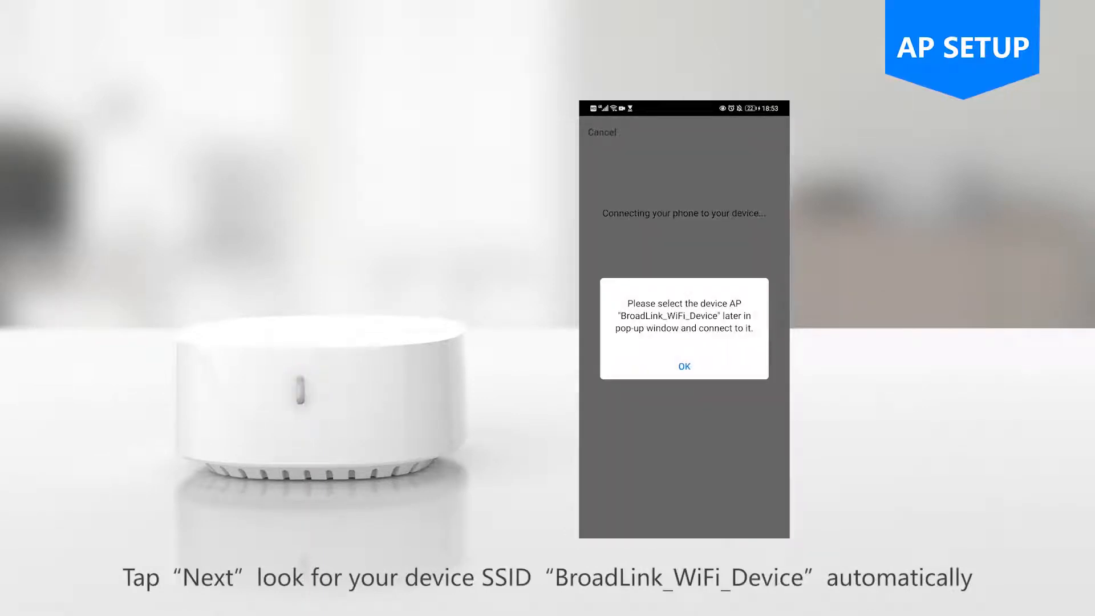
Step: Join the BroadLink_WiFi_Device hotspot and continue past the setup tips to the home Wi-Fi list
left_click(683, 366)
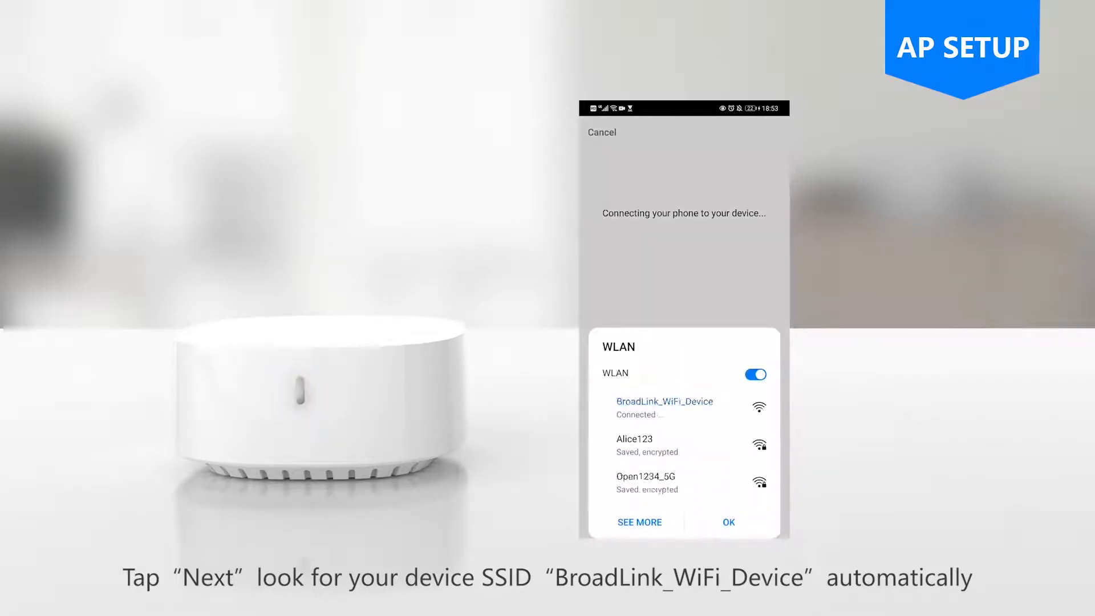
left_click(728, 522)
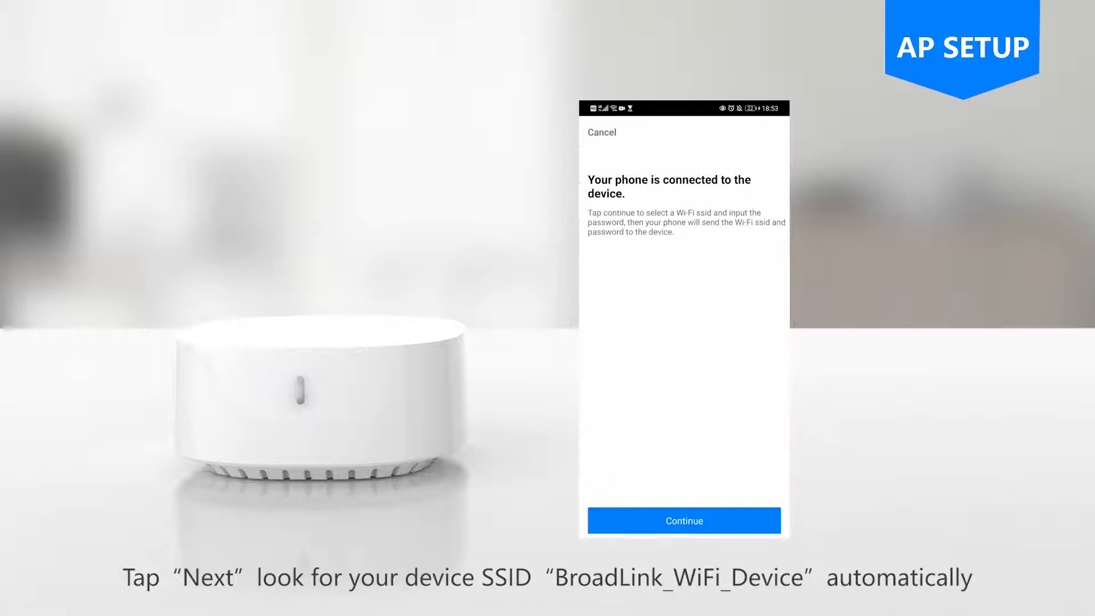
left_click(683, 520)
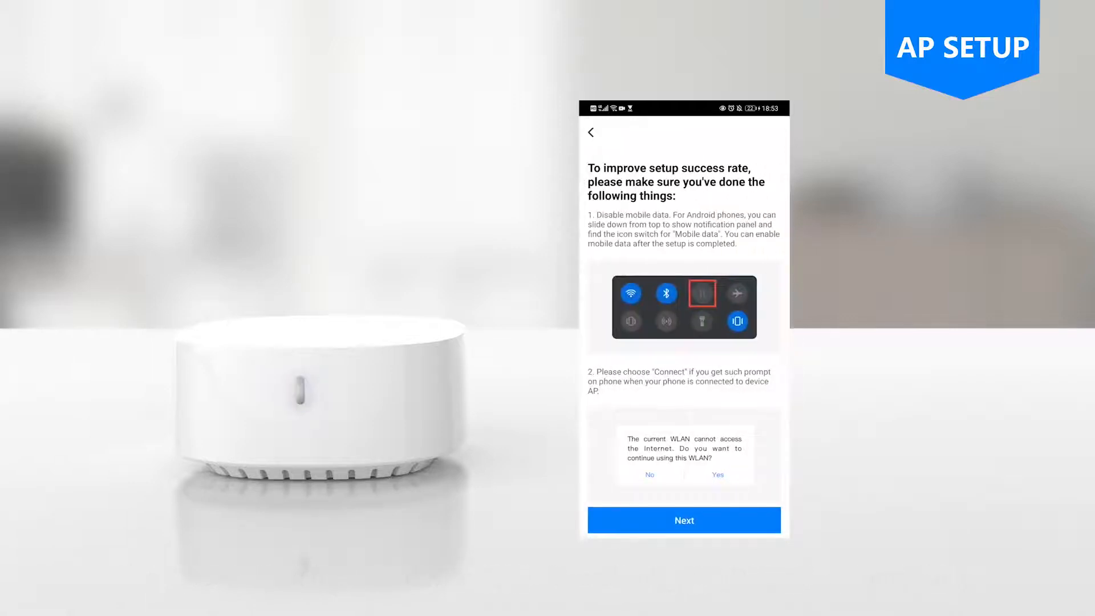
left_click(683, 520)
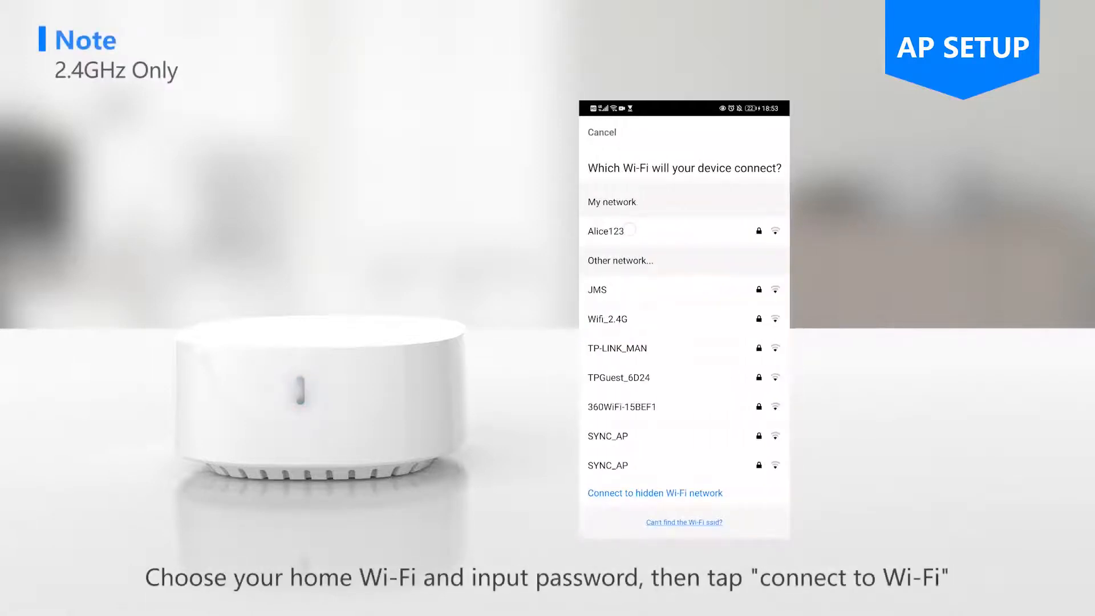
Step: Connect the hub to Alice123, assign the found Smart Hub S3 a room, and save its name
left_click(605, 231)
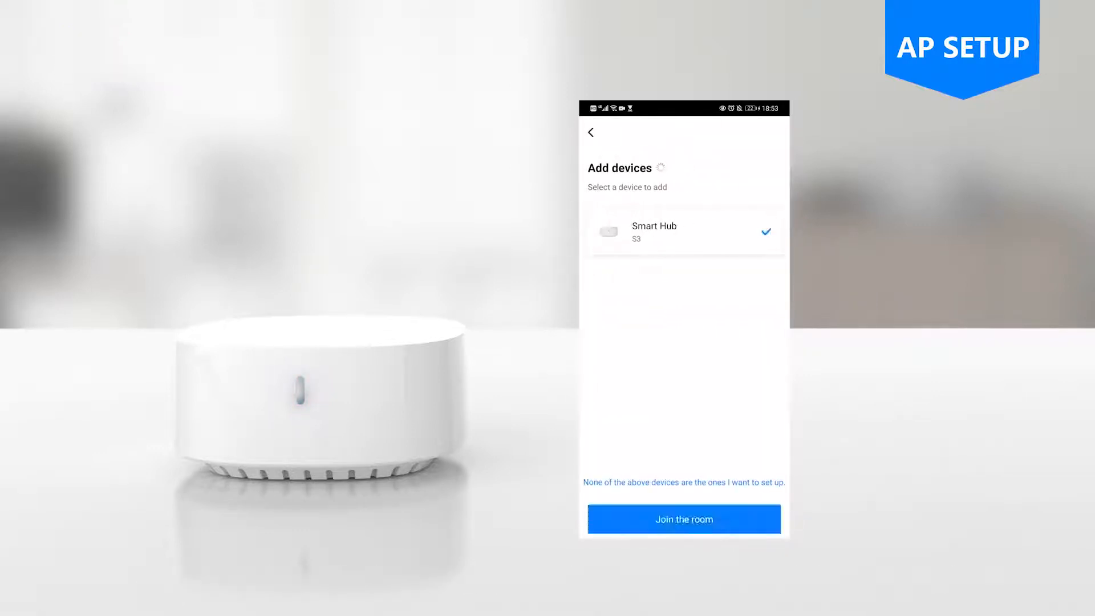
left_click(684, 519)
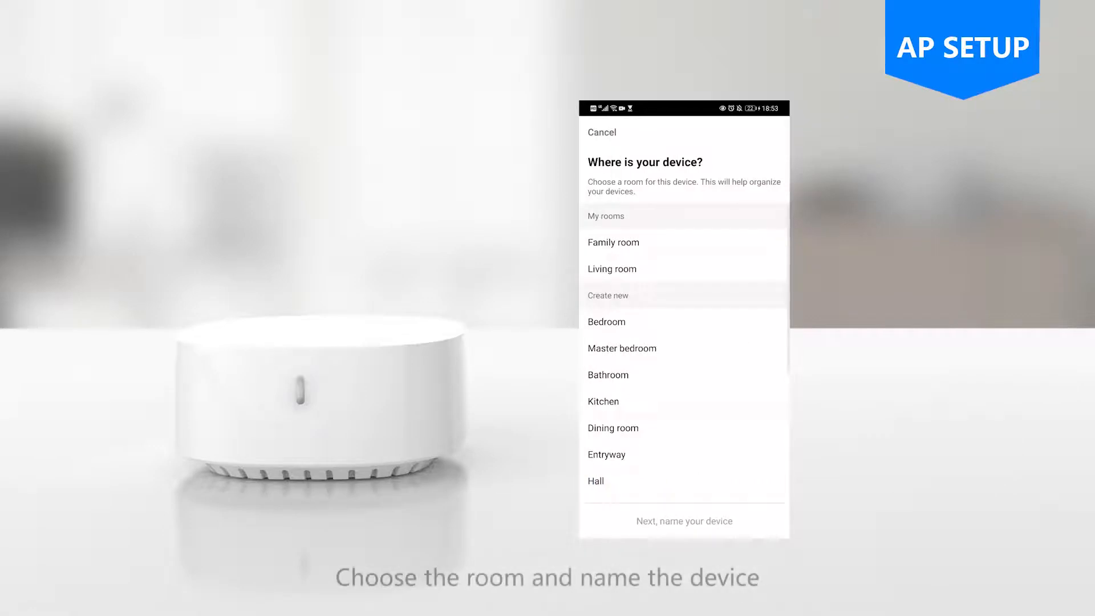
left_click(684, 520)
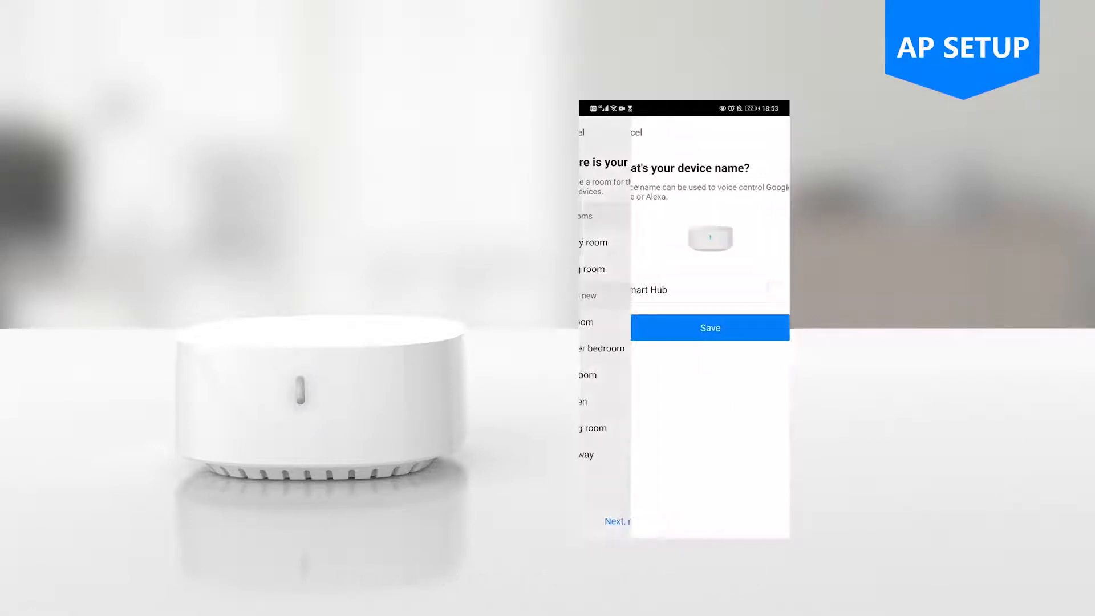
left_click(709, 326)
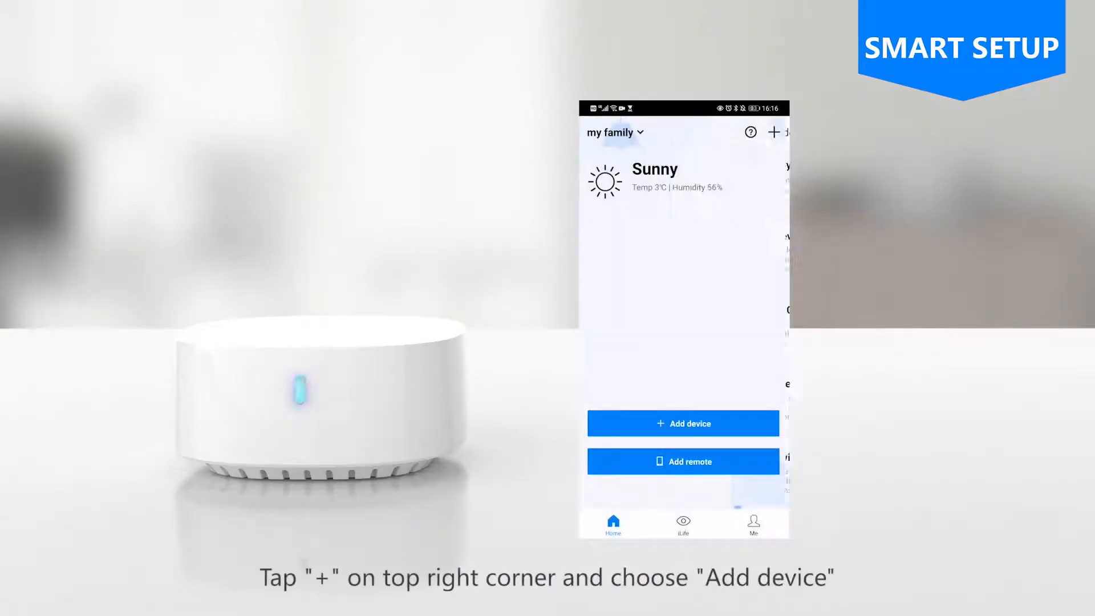
Step: Add a device through Smart Setup on 2.4GHz Alice123 and select the found Smart Hub S3
left_click(682, 423)
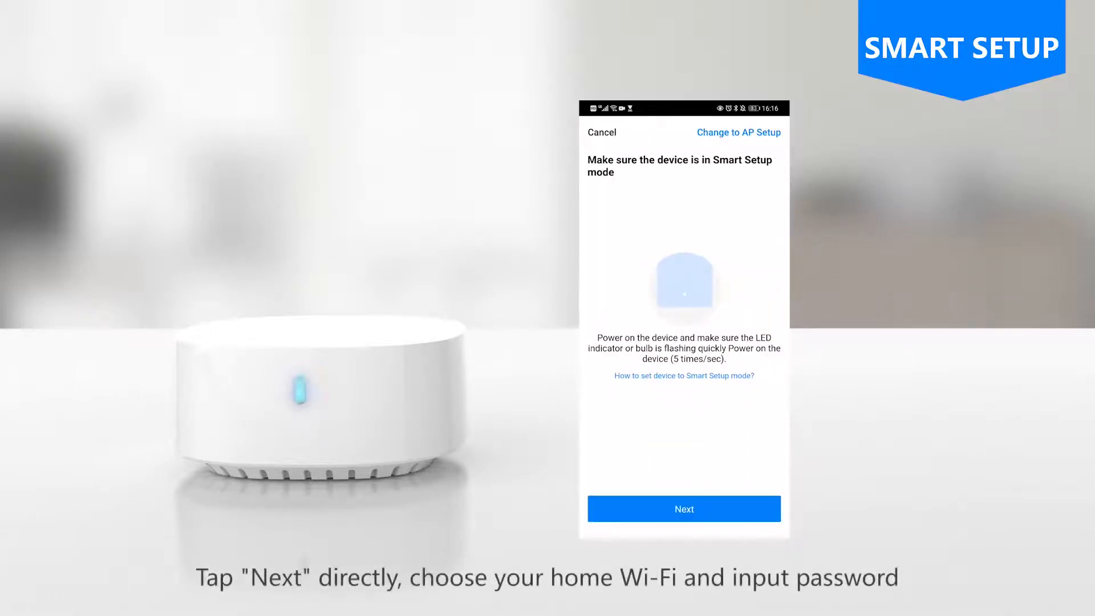
left_click(683, 508)
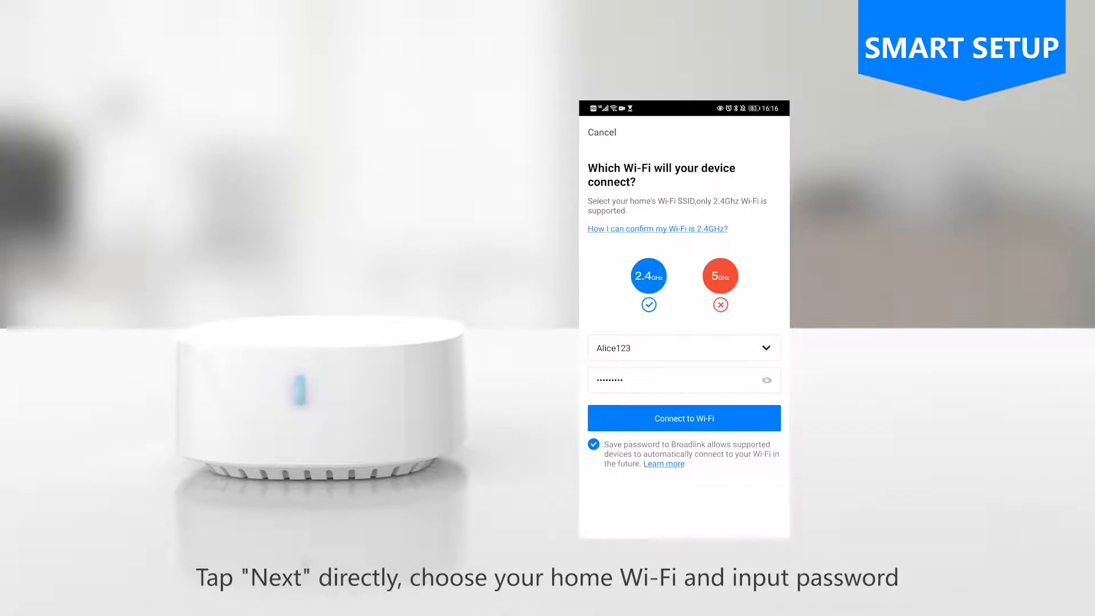
left_click(683, 418)
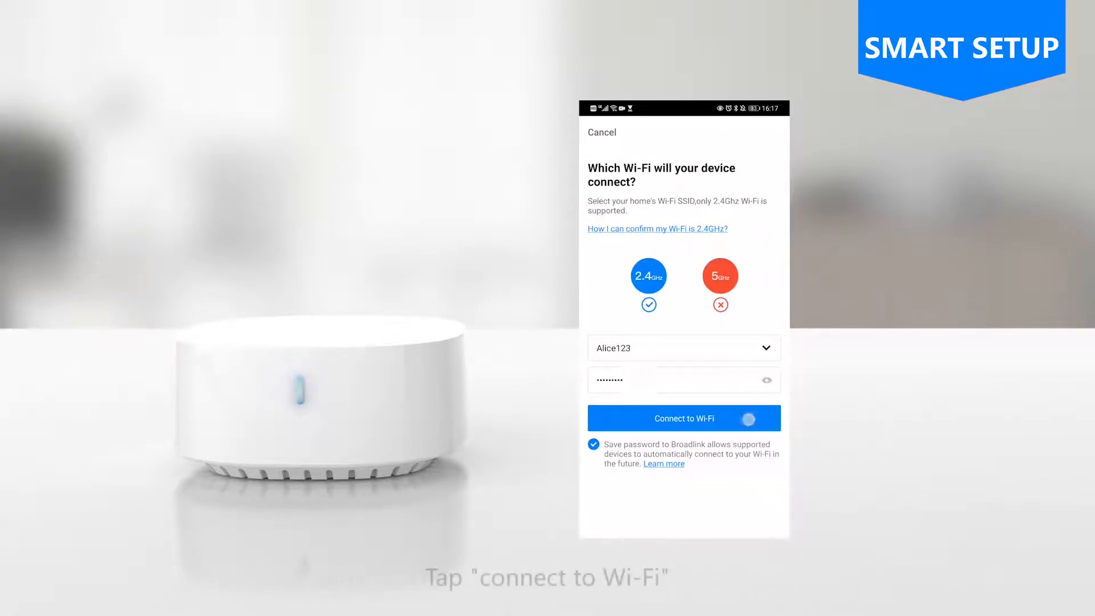
left_click(684, 417)
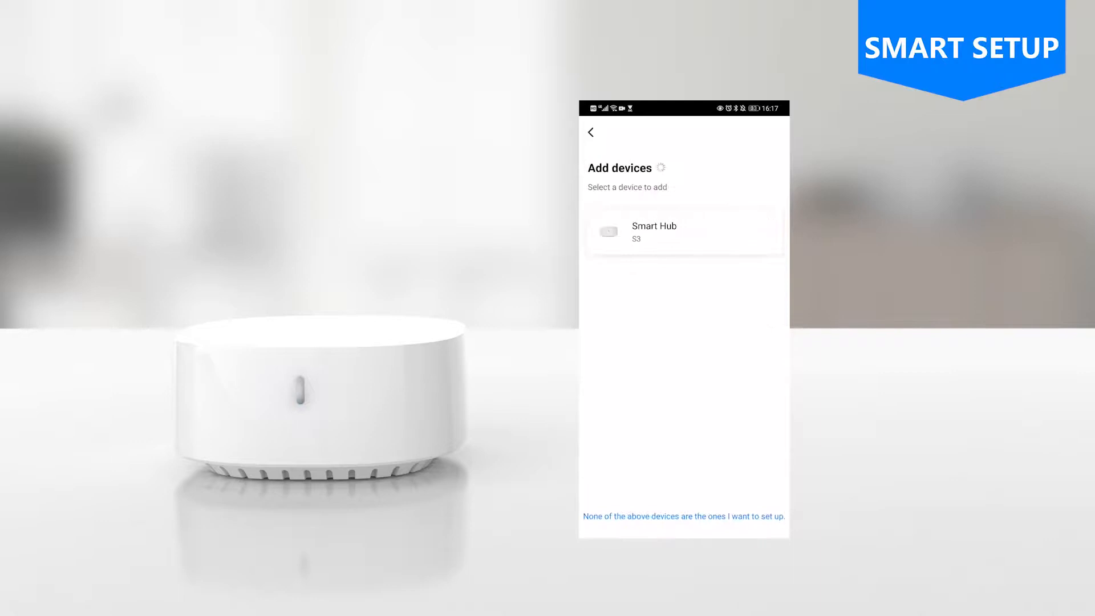
left_click(685, 231)
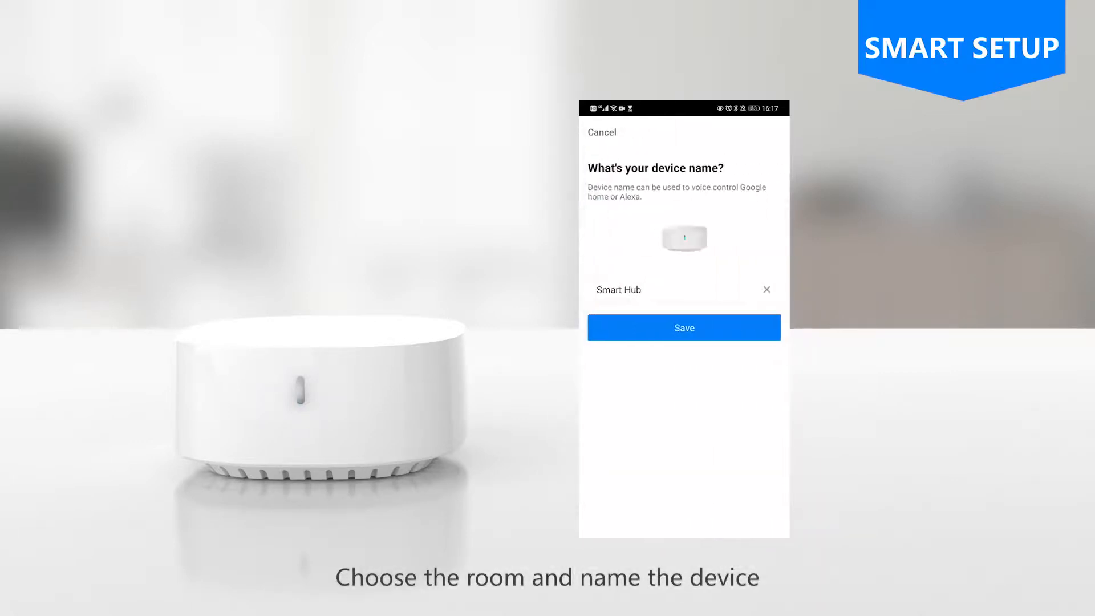
Step: Save Smart Hub S3's name so it appears online on the home screen
left_click(683, 327)
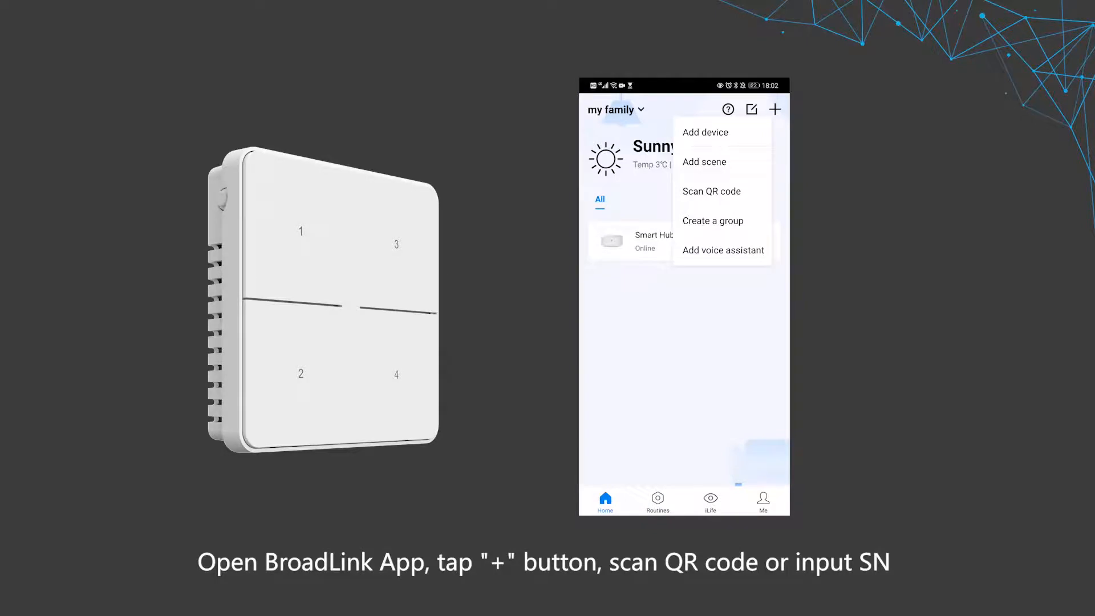
Step: Add the Smart Button by entering its 'sn://' serial number and save its four button names
left_click(711, 192)
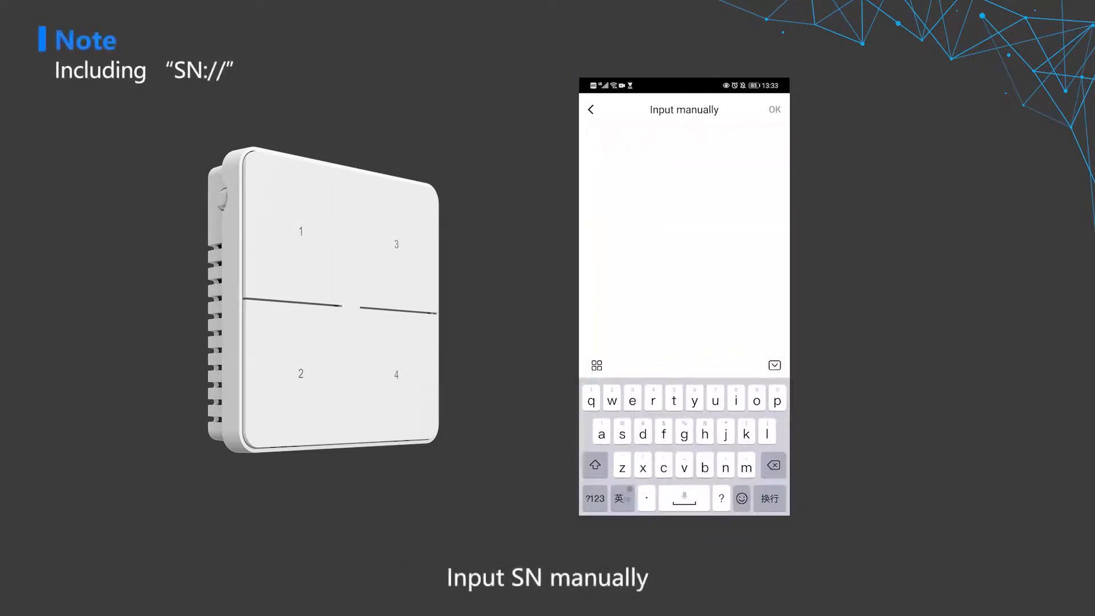
type("sn://sr40h0200376")
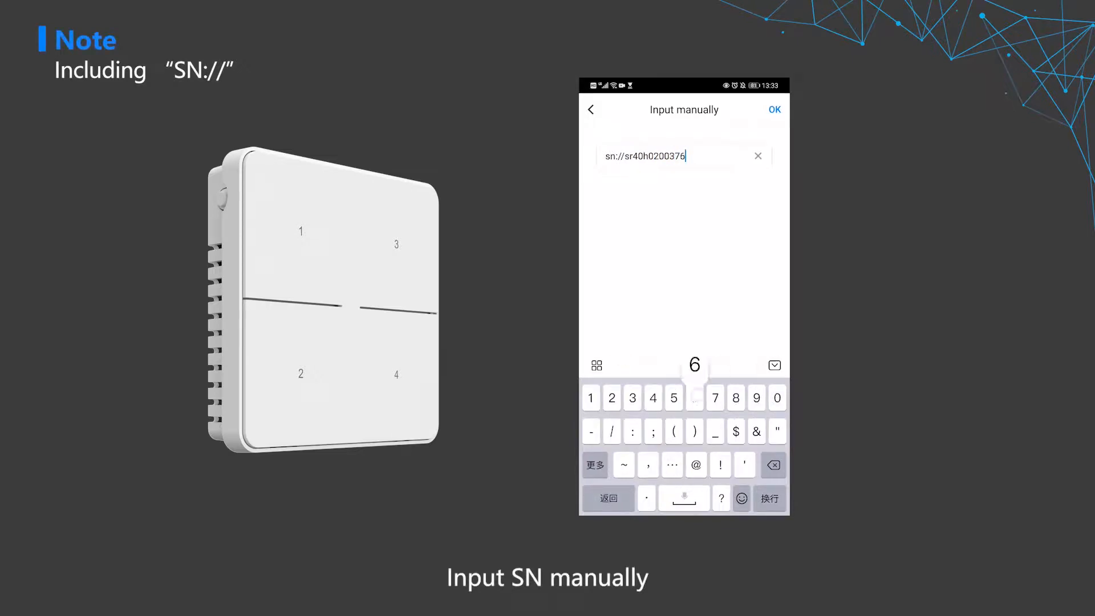
left_click(773, 110)
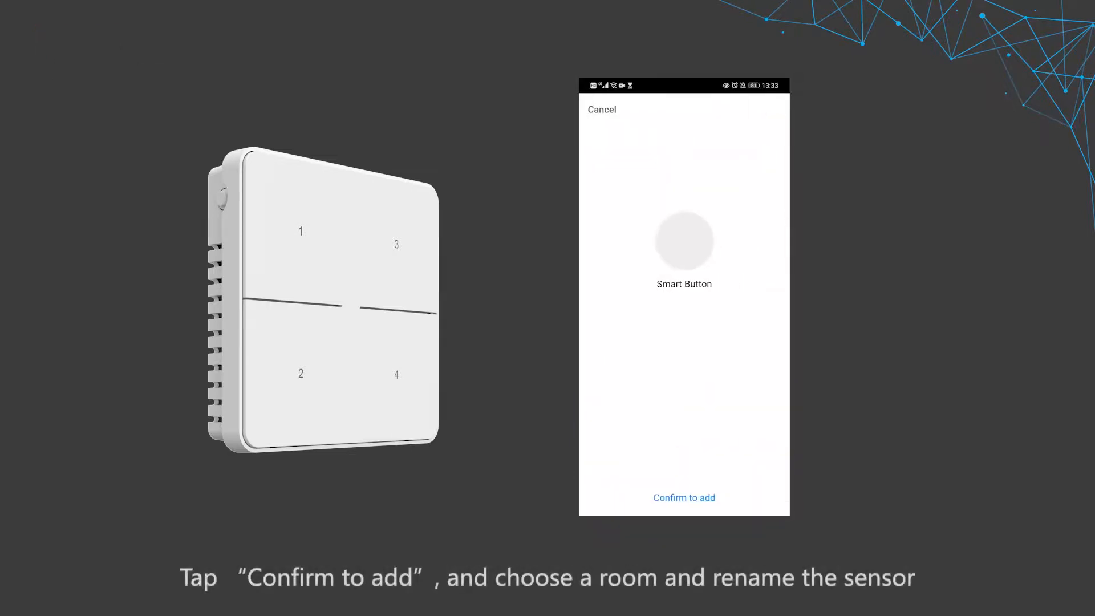
left_click(684, 497)
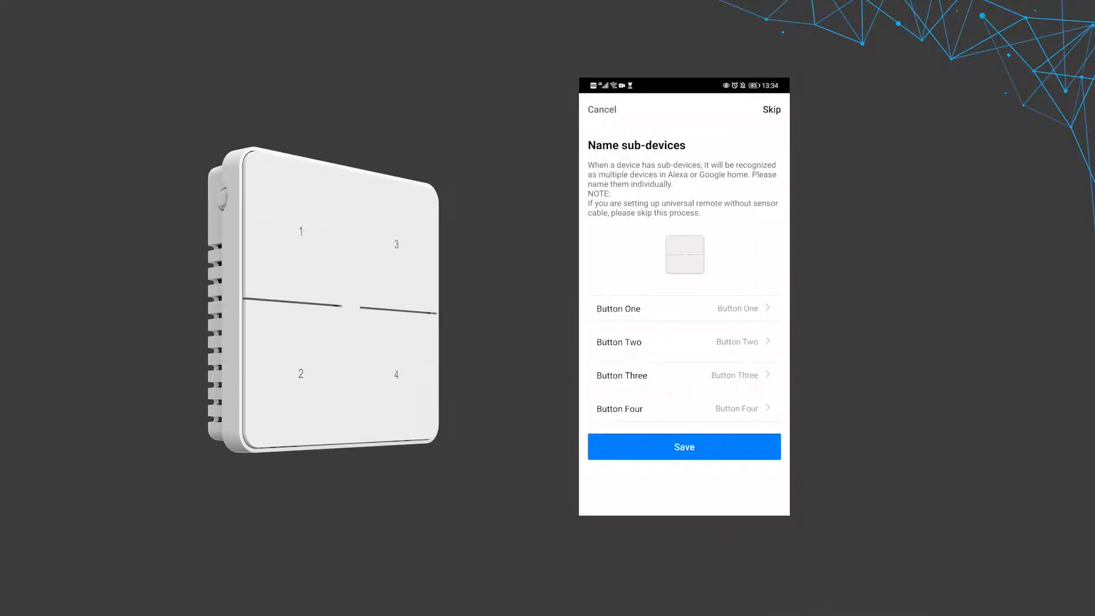
left_click(684, 446)
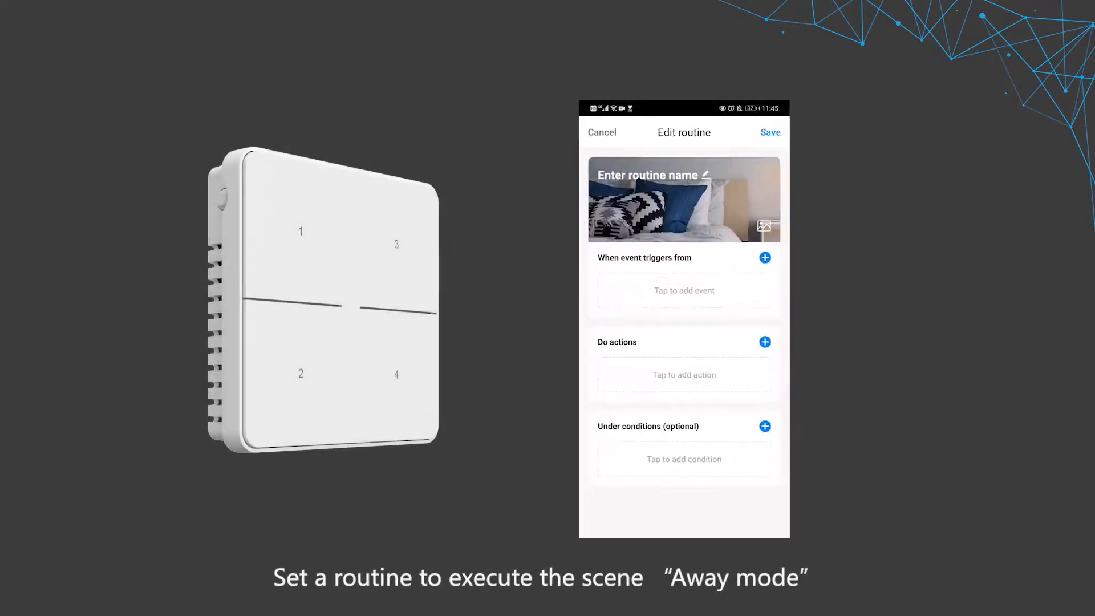
Step: Set a Smart Button press as the trigger and the Away home scene as the action
left_click(764, 257)
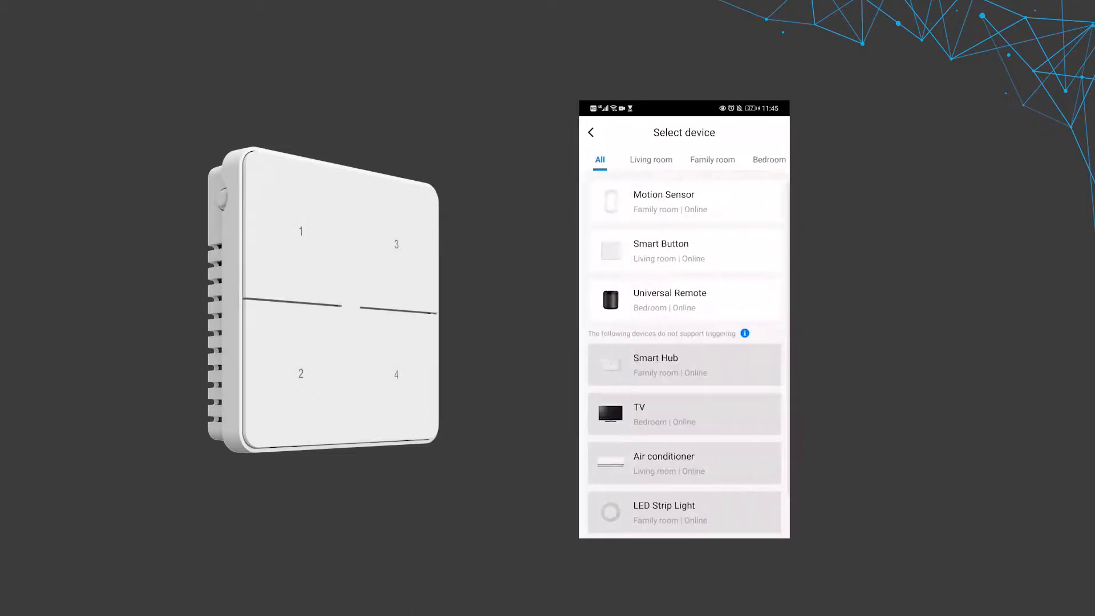
left_click(659, 251)
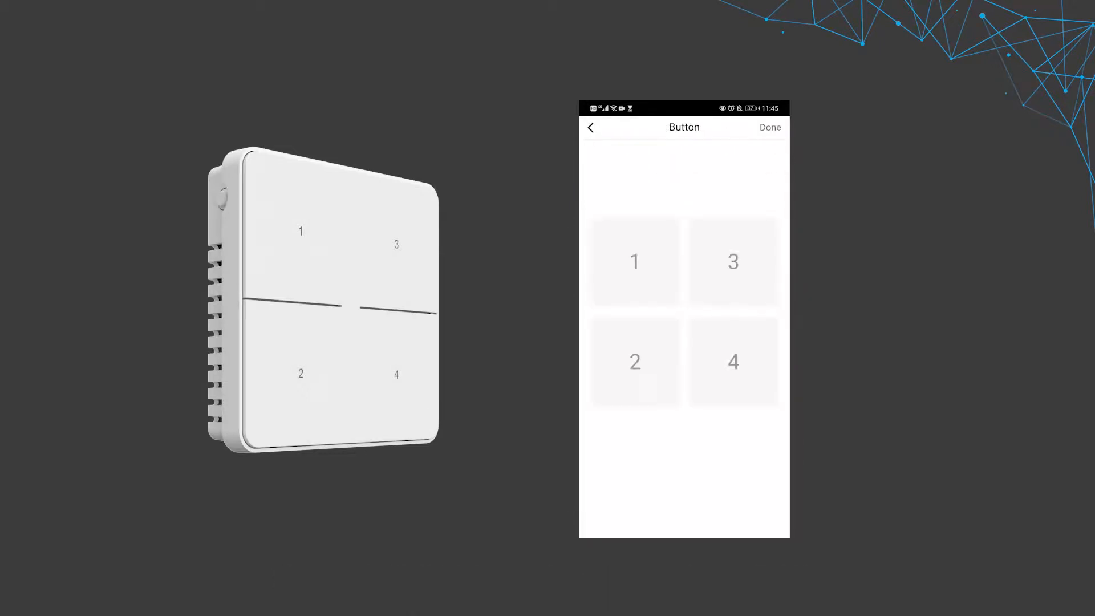
left_click(733, 361)
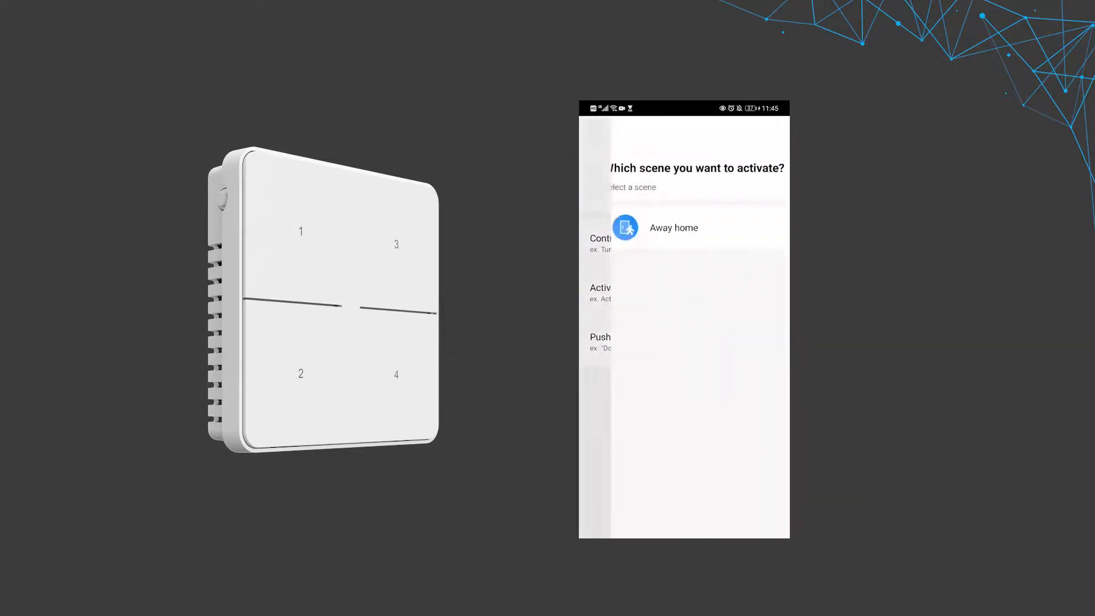
left_click(673, 227)
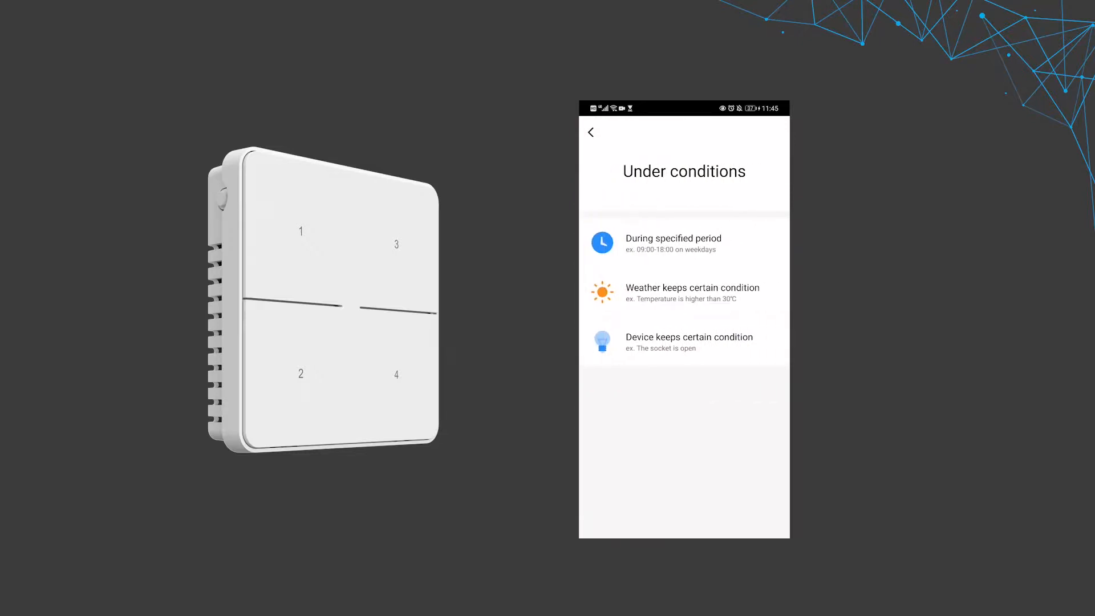
Step: Add a During specified period condition and set its start time
left_click(672, 243)
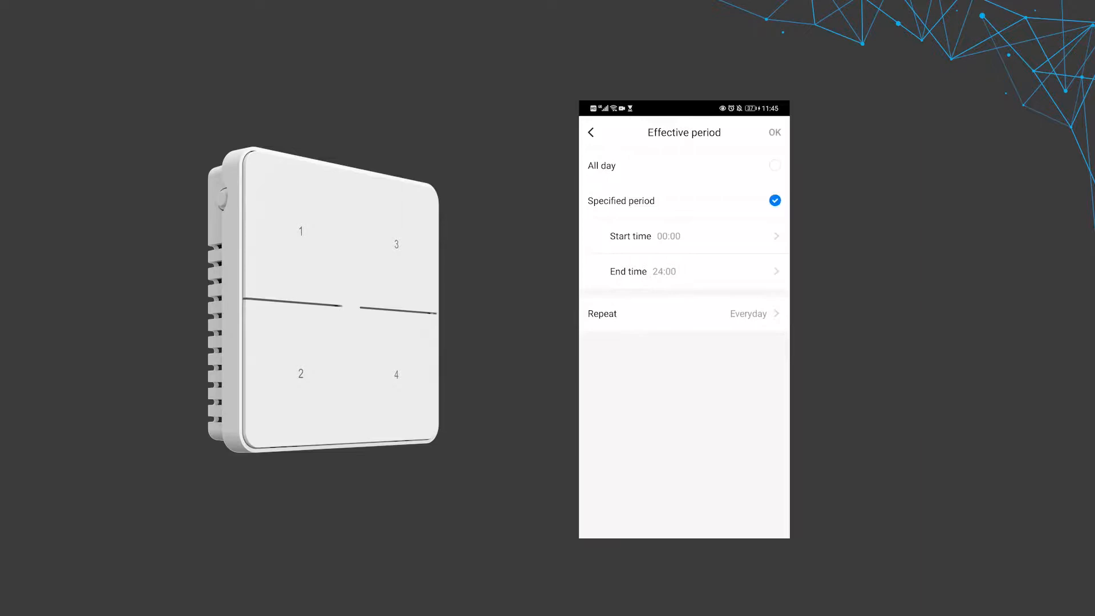
left_click(684, 236)
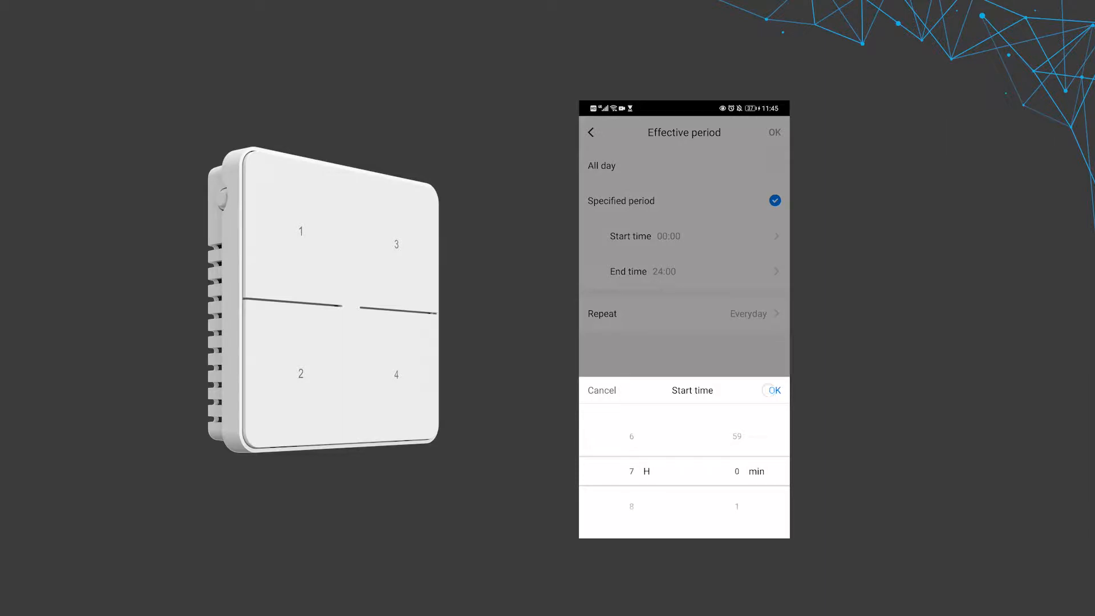
left_click(771, 389)
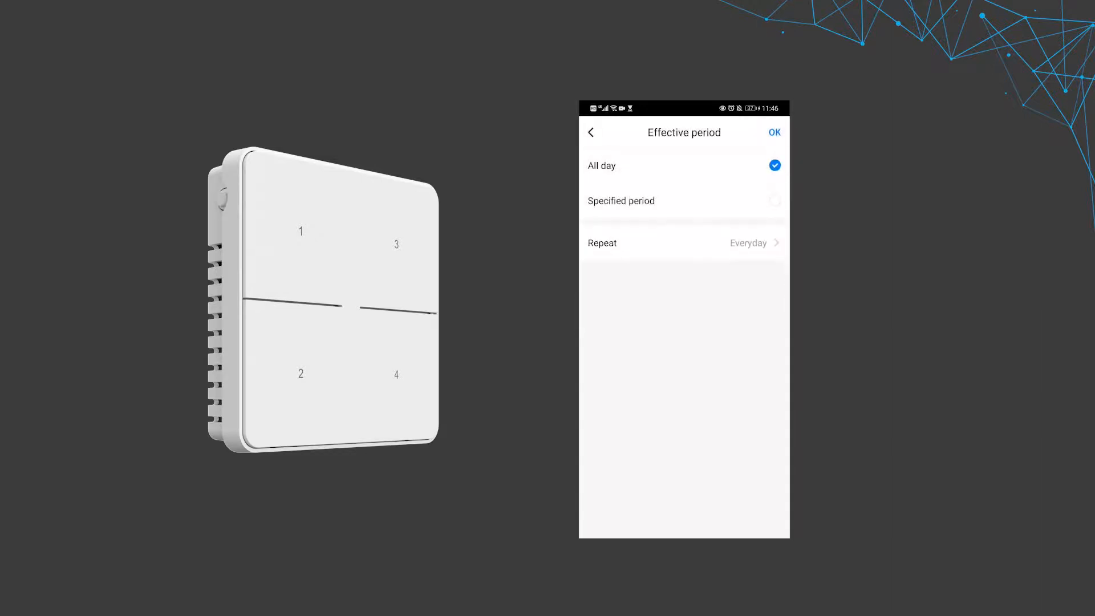
Step: Apply the 09:00–24:00 specified period, name the routine 'Away mode', and save it
left_click(774, 200)
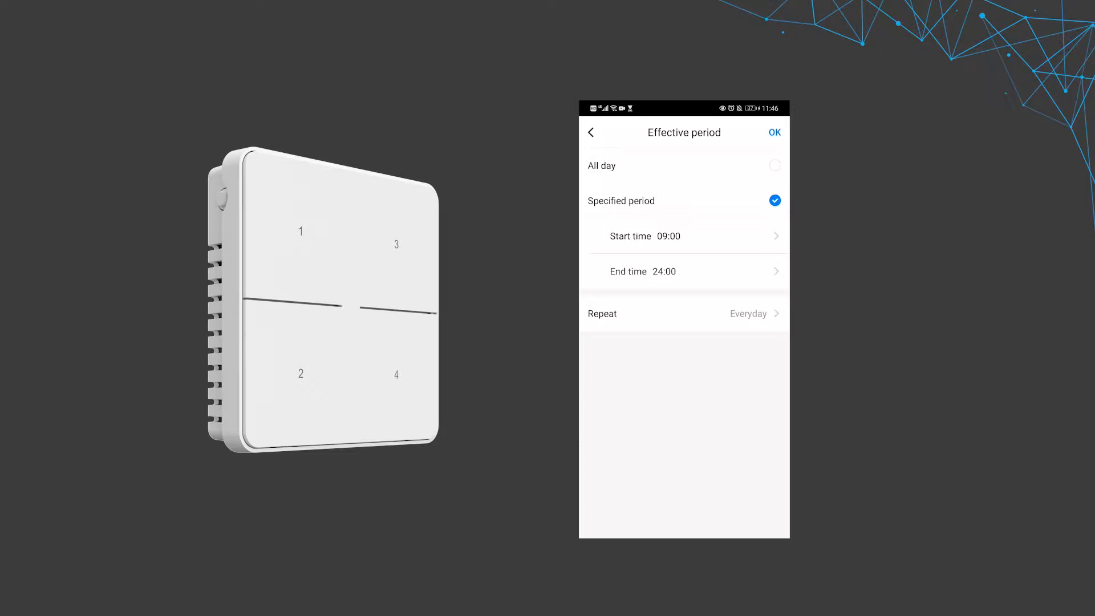
left_click(774, 132)
type("Away")
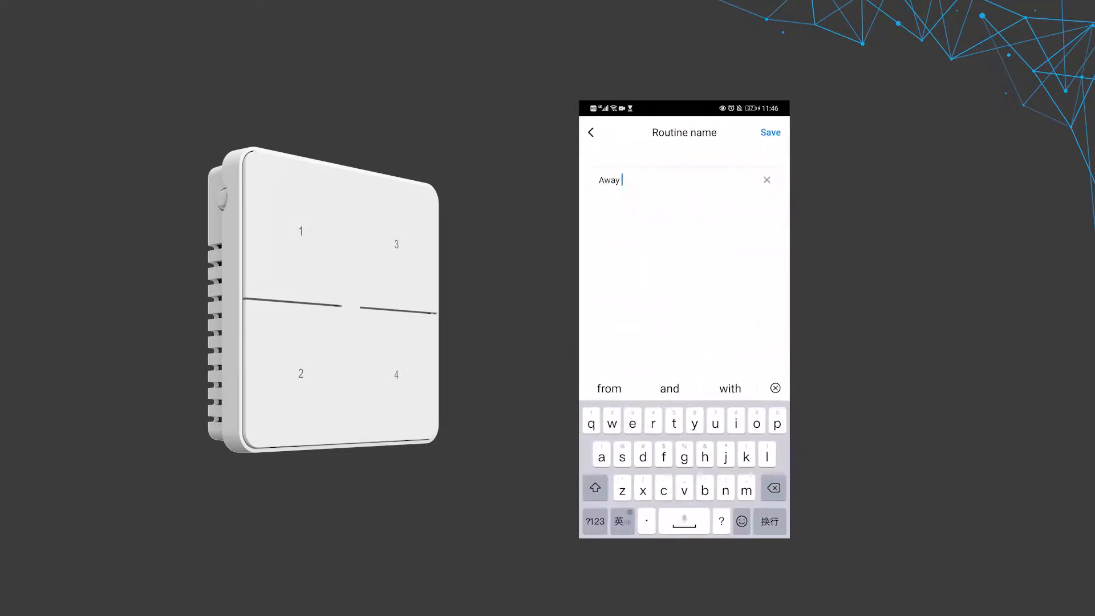
type("mode")
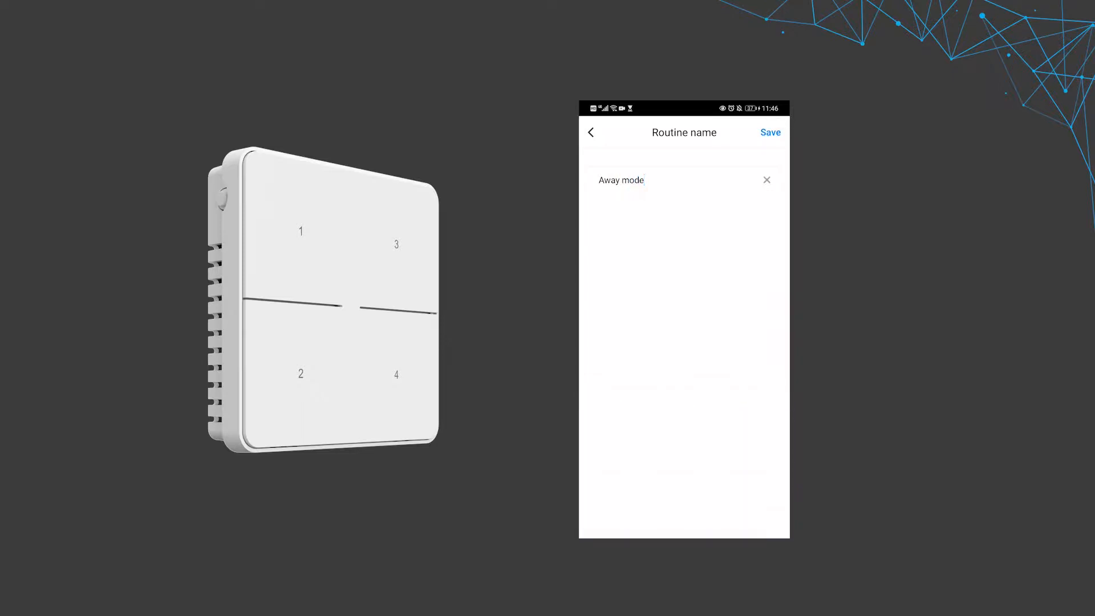
left_click(769, 132)
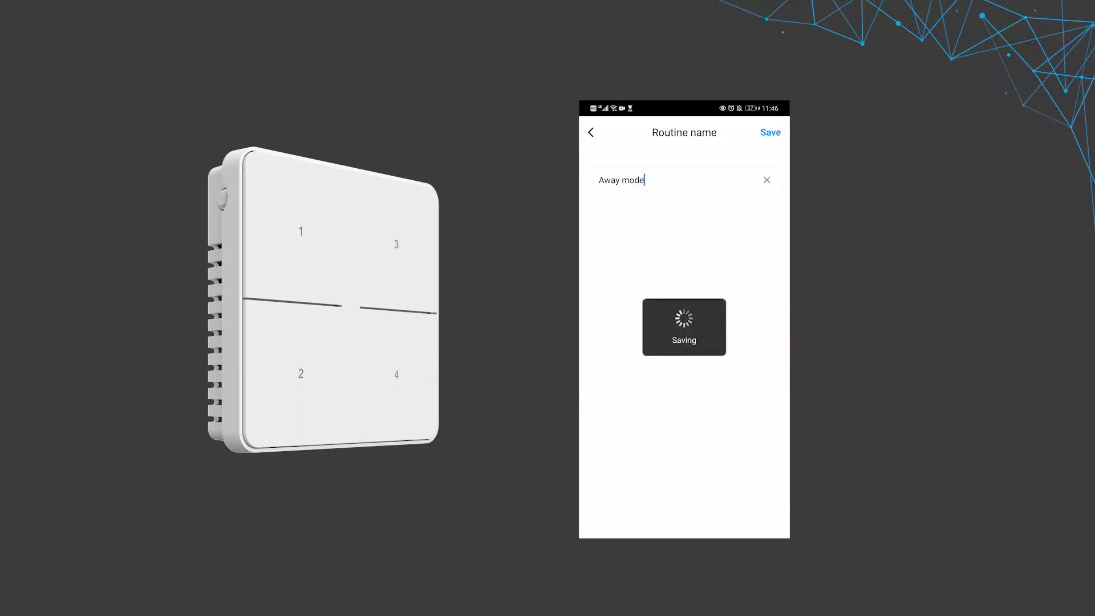
left_click(770, 132)
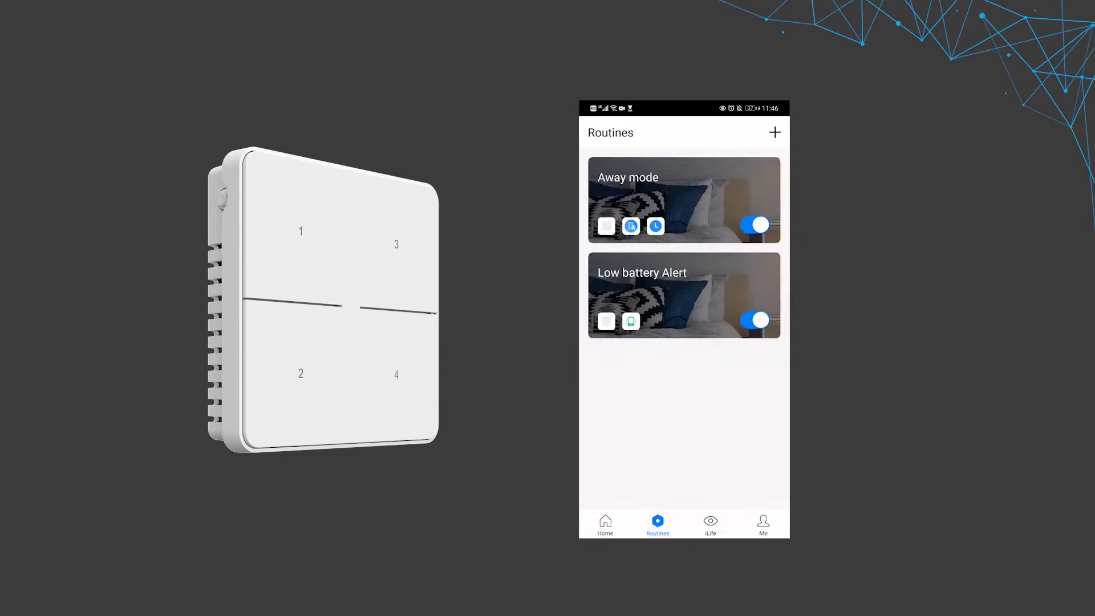